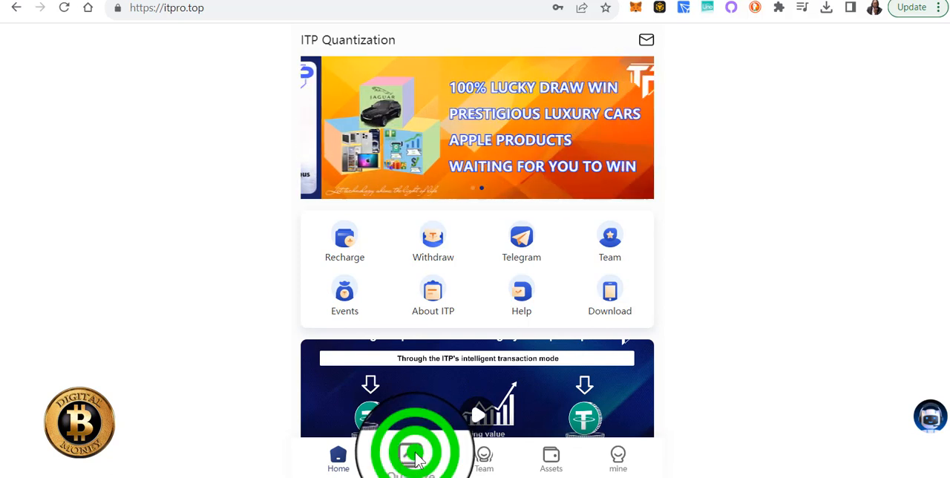
From the Quantize page, open the Quantitative records list of trades earning 5.04 USDT each.
click(411, 458)
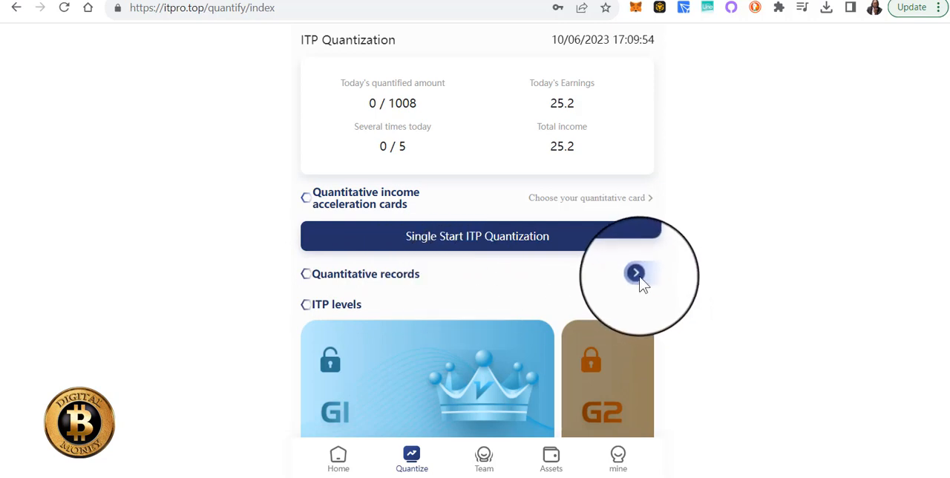
click(636, 273)
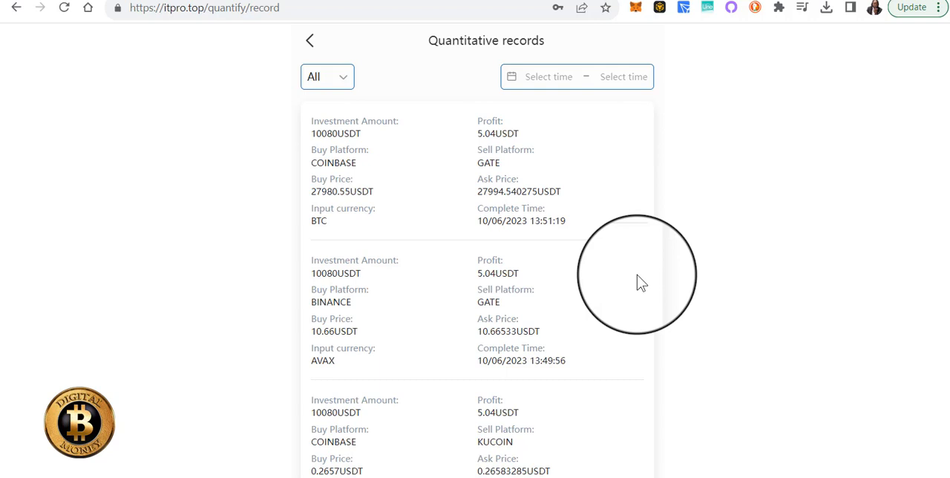
click(720, 267)
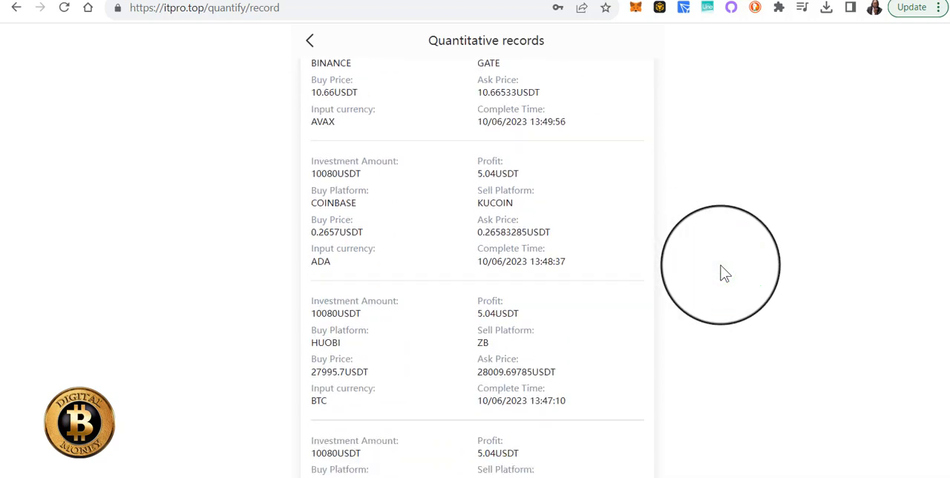
scroll(down, 3)
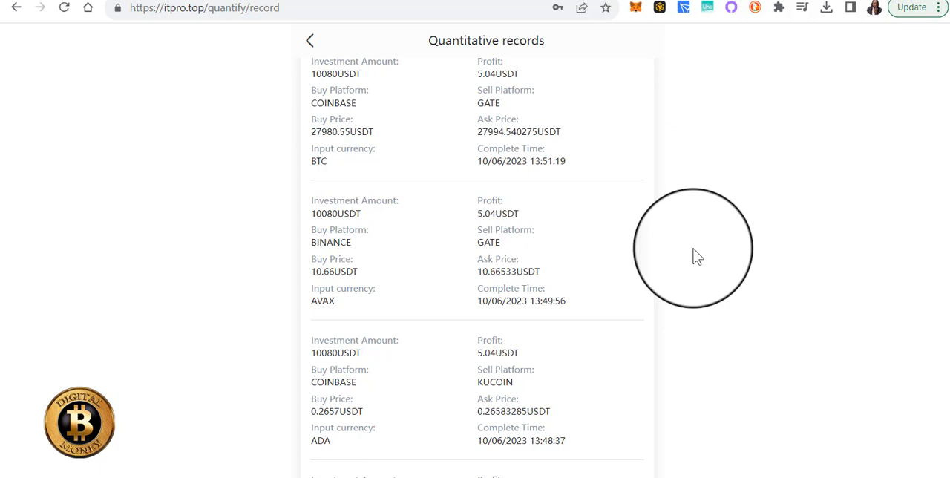
Scroll the trade records to the BTC, AVAX, ADA and HUOBI–ZB trades at 5.04 USDT profit.
scroll(down, 3)
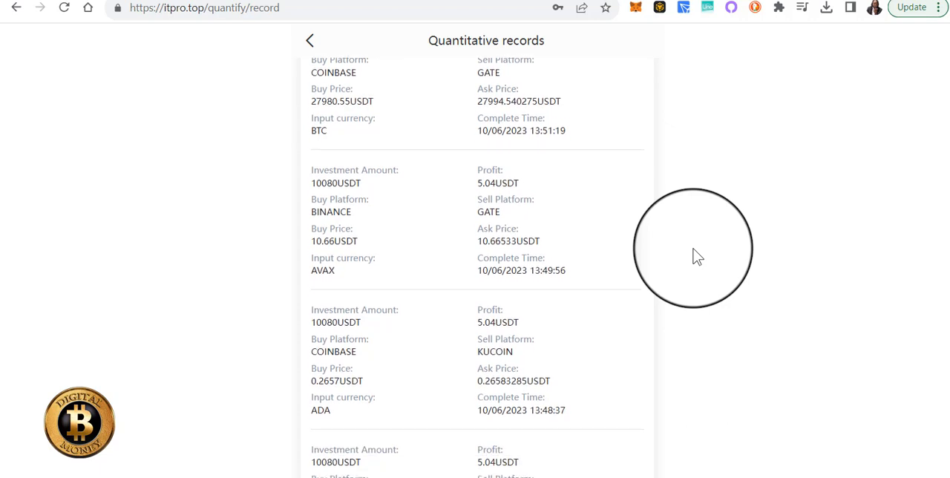
scroll(down, 3)
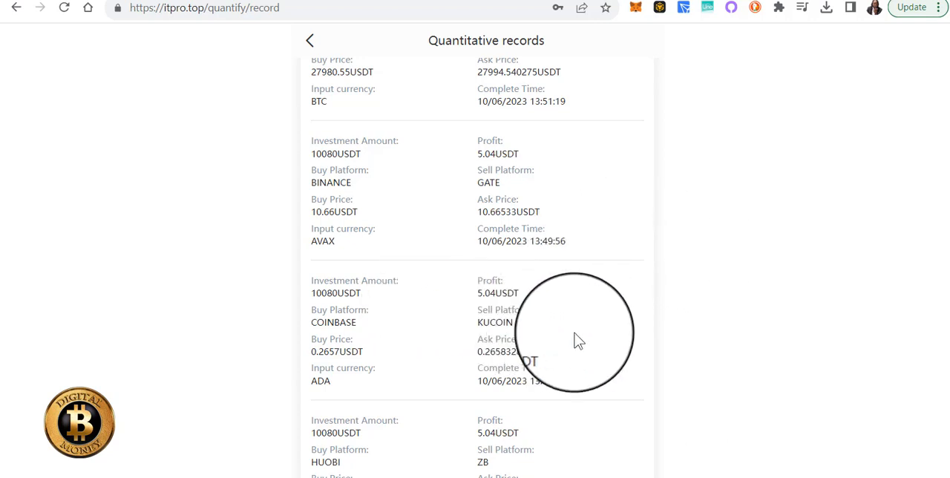
mouse_move(717, 319)
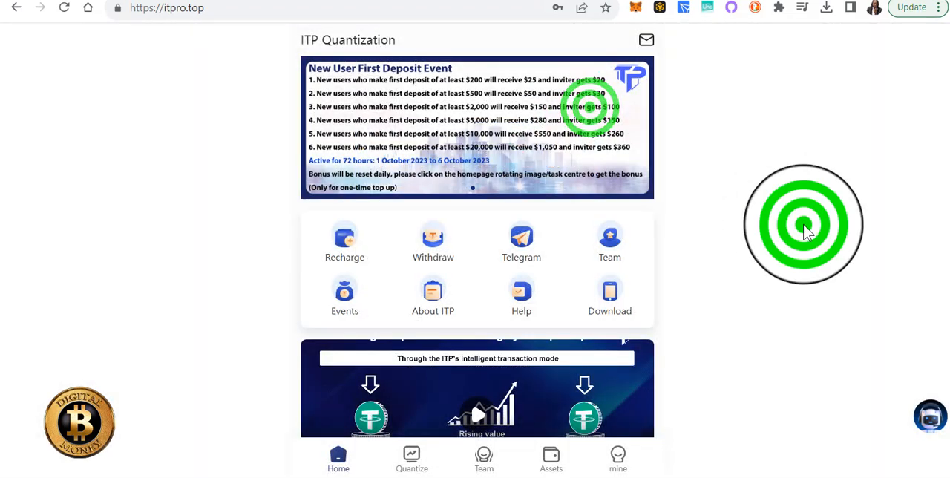
Scroll the home page past exchange market prices to the company overview figures.
scroll(down, 3)
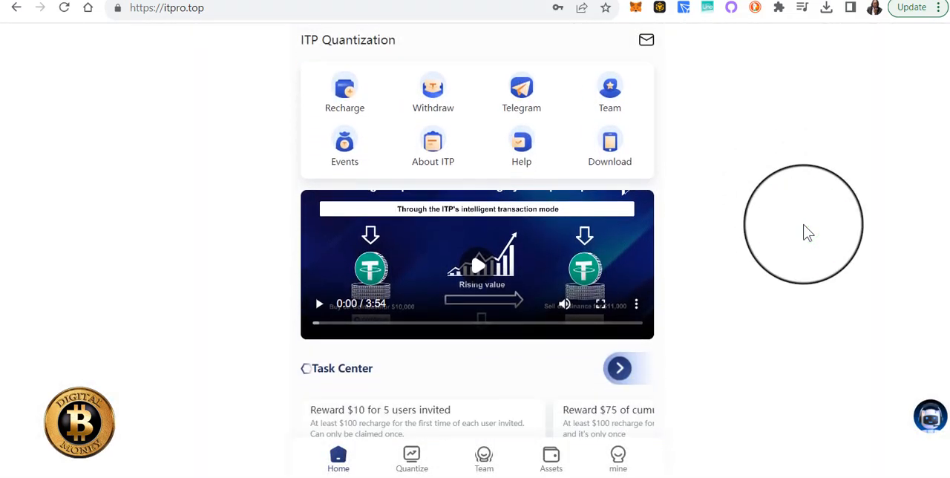
scroll(down, 3)
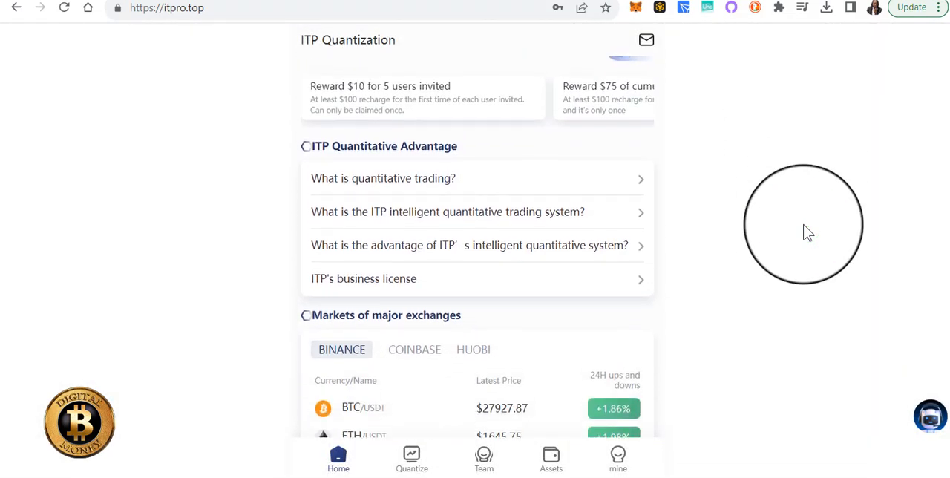
scroll(down, 3)
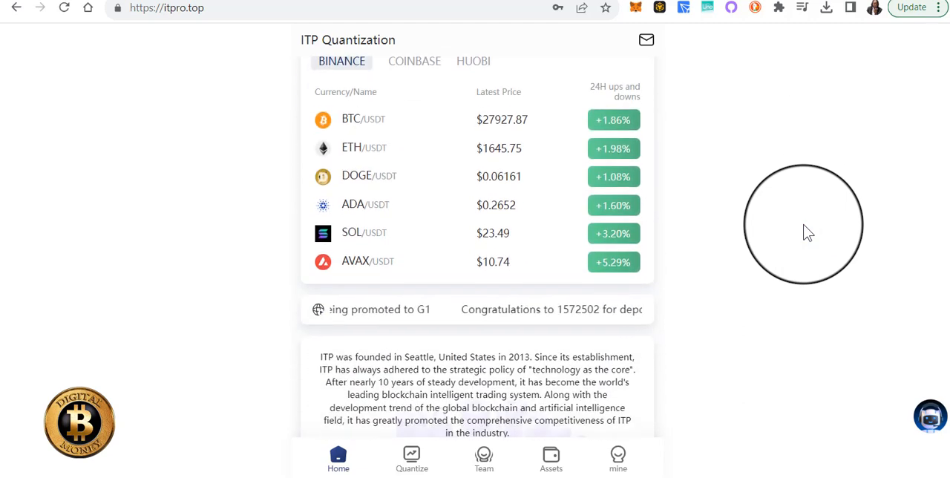
scroll(down, 3)
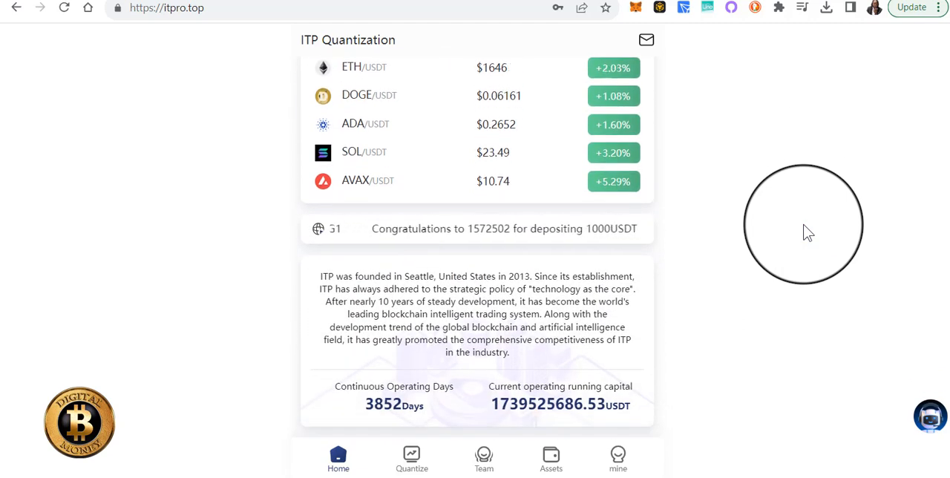